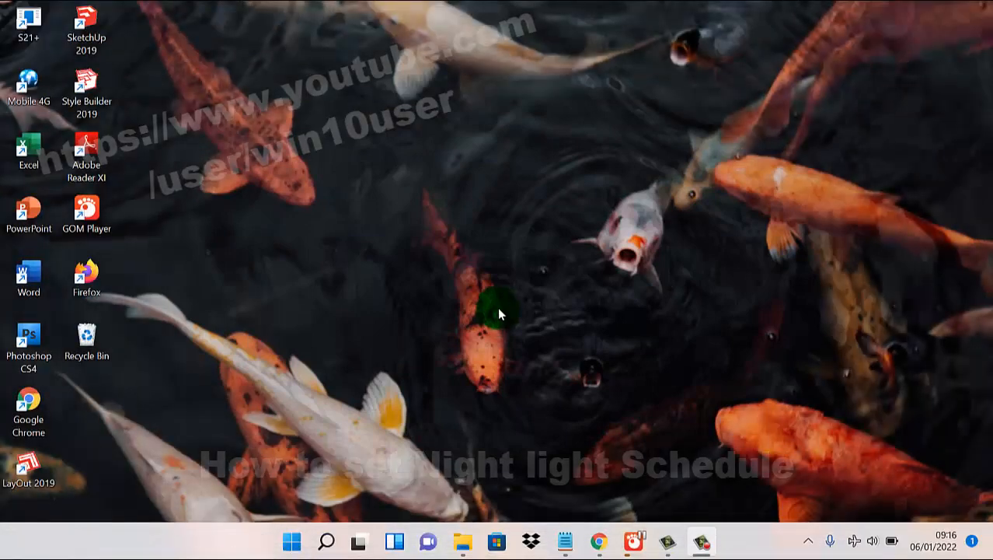
mouse_move(455, 216)
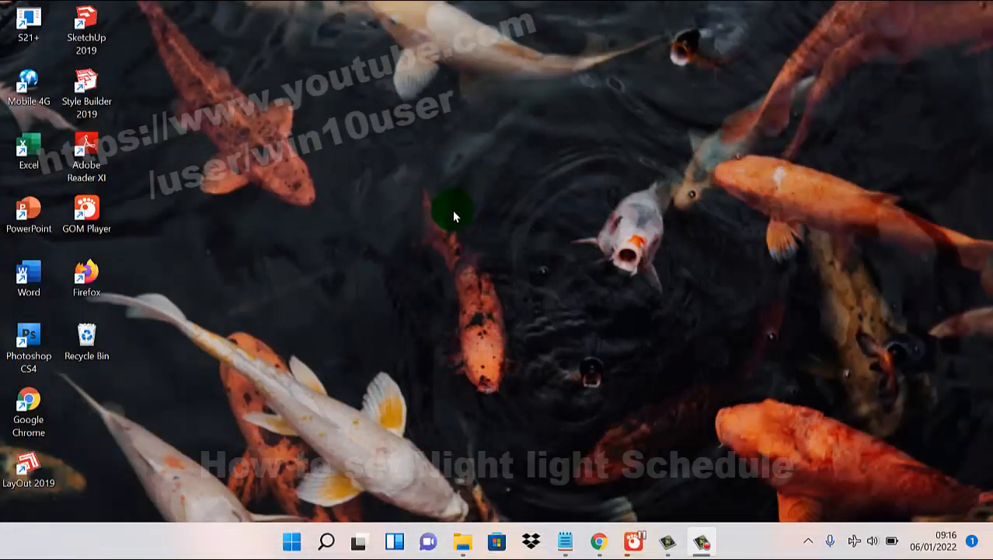
mouse_move(503, 240)
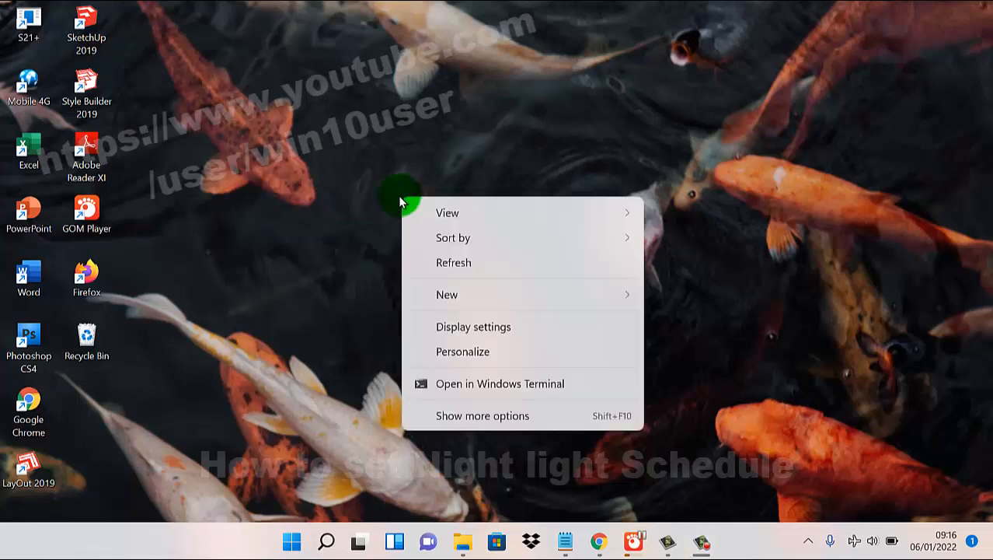
mouse_move(511, 327)
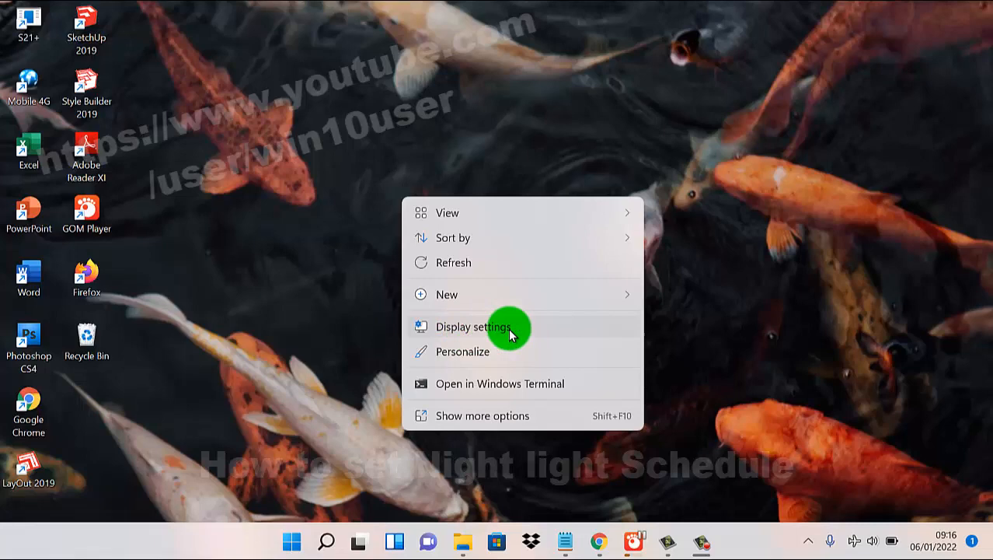
Step: Open Display settings from the desktop, then go to the Night light page
click(472, 326)
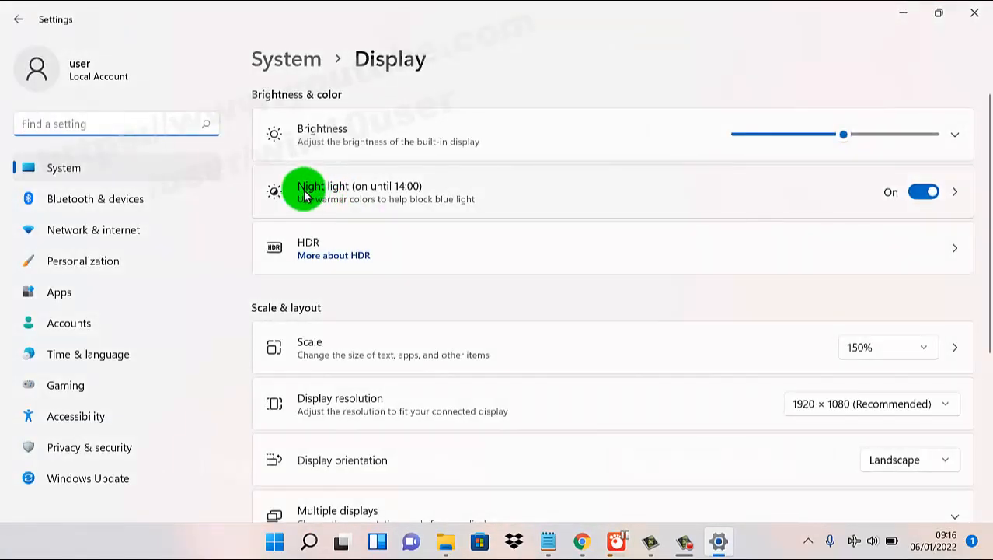
click(360, 192)
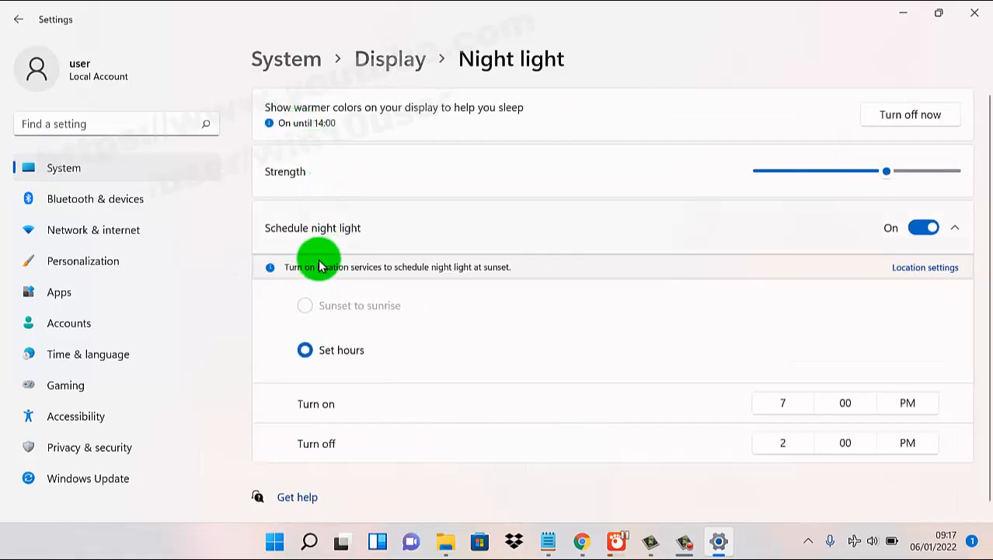
mouse_move(690, 273)
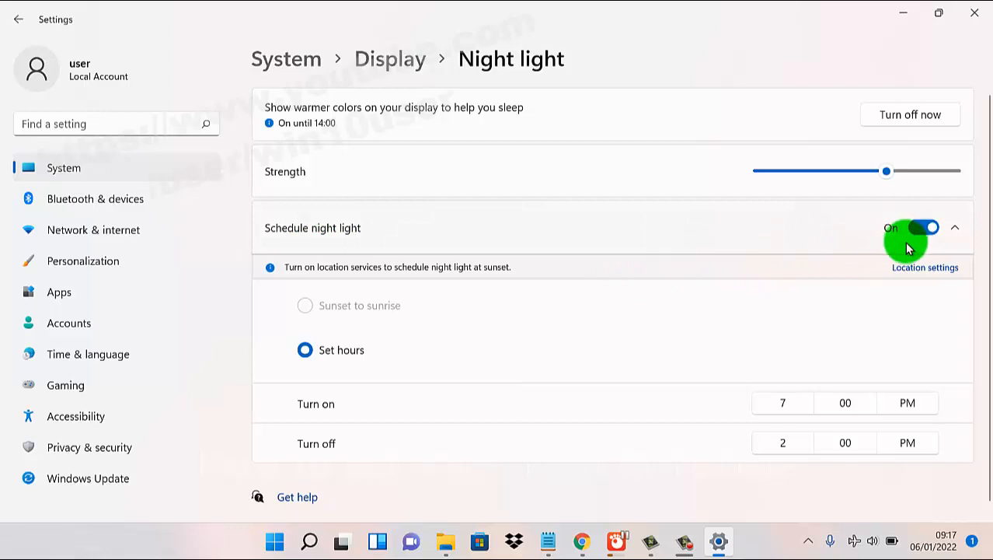
Step: Toggle Schedule night light off and back on, keeping 7:00 PM to 2:00 PM
click(926, 227)
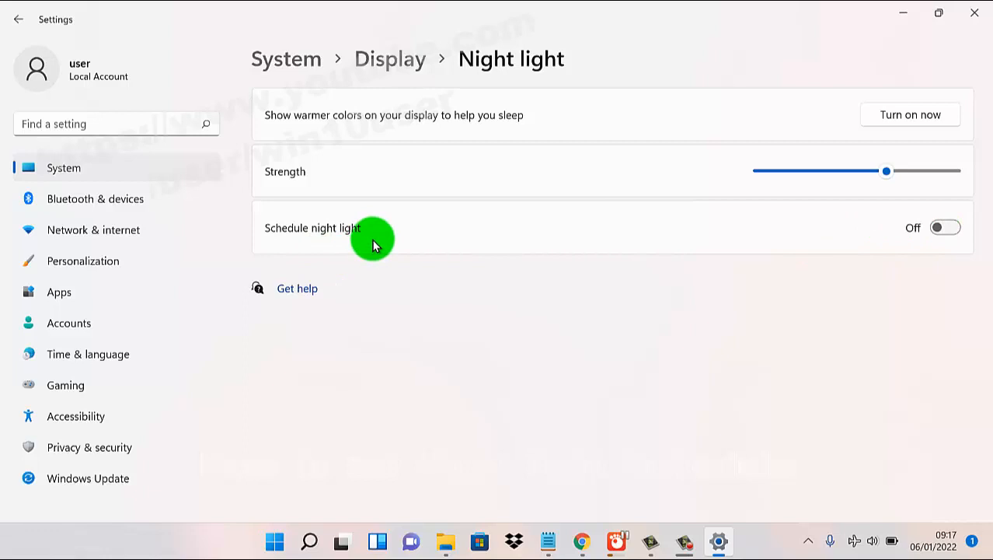
click(945, 227)
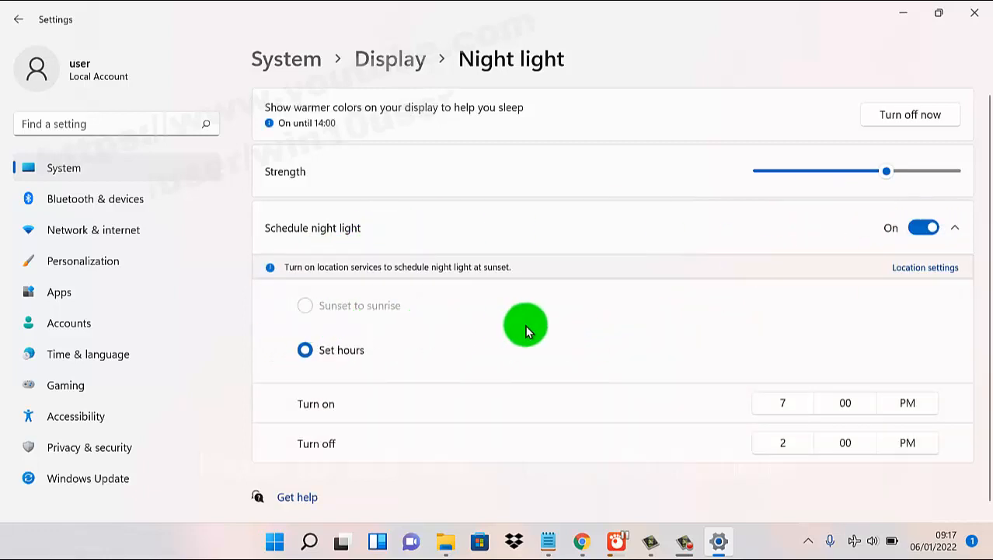
mouse_move(341, 408)
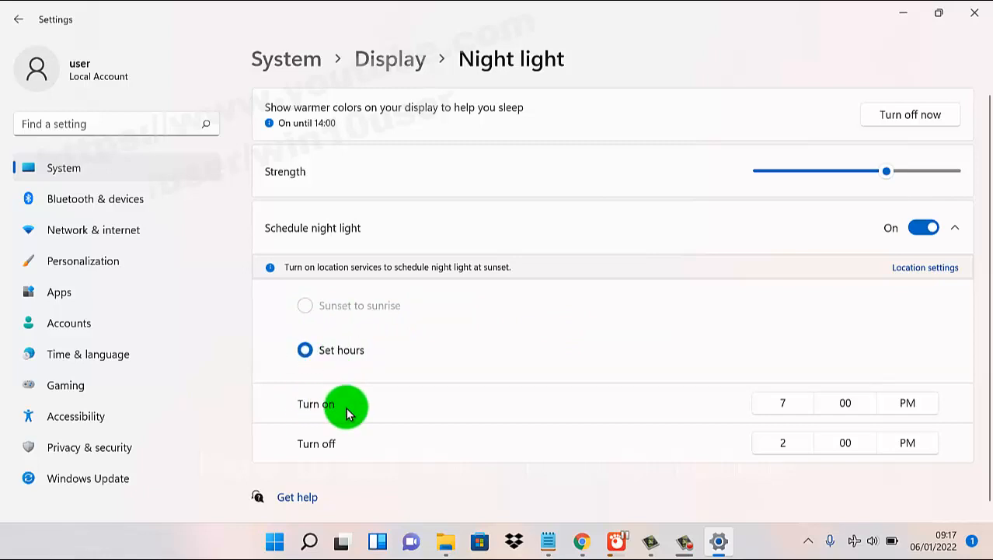
mouse_move(359, 403)
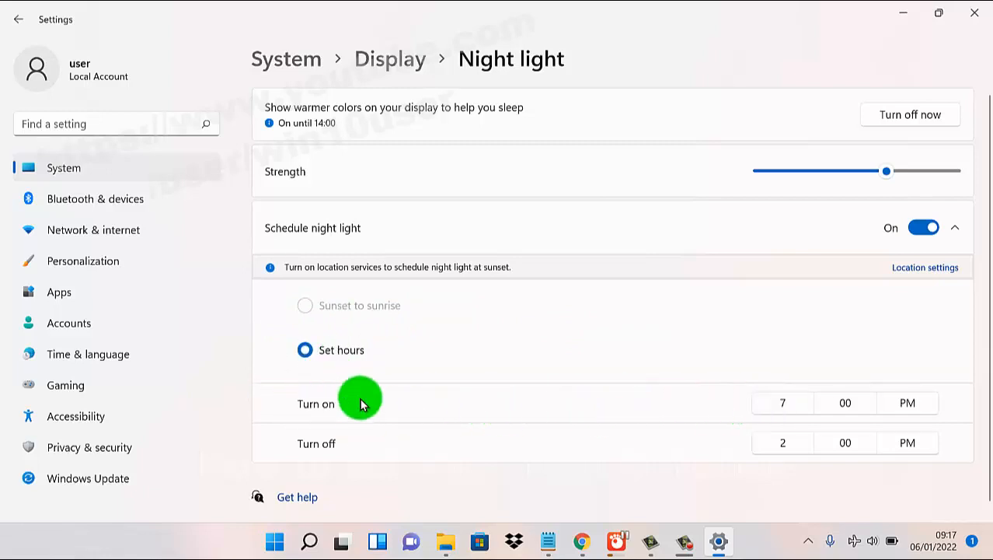
Step: Set the Turn on time picker to hour 5 and AM, giving 5:00 AM
click(783, 402)
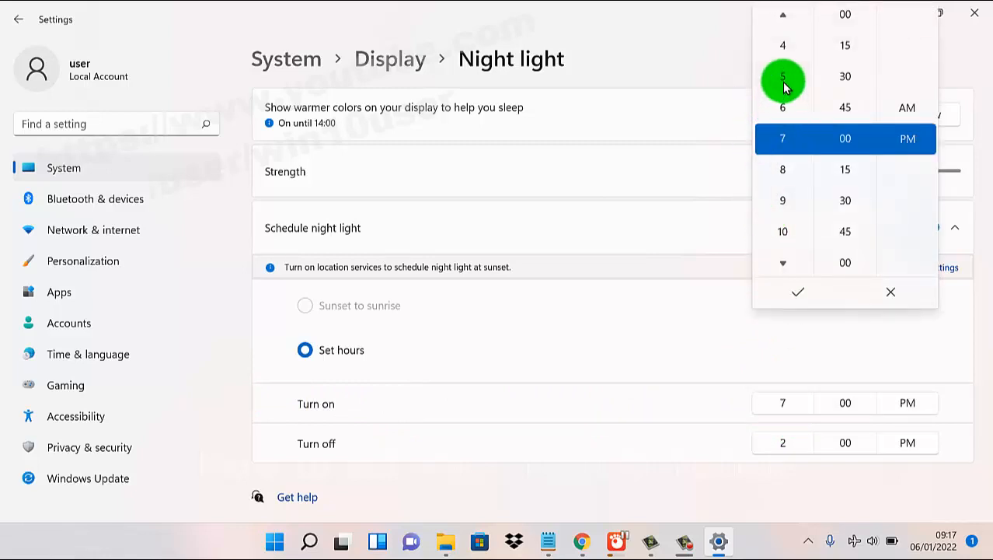
click(798, 292)
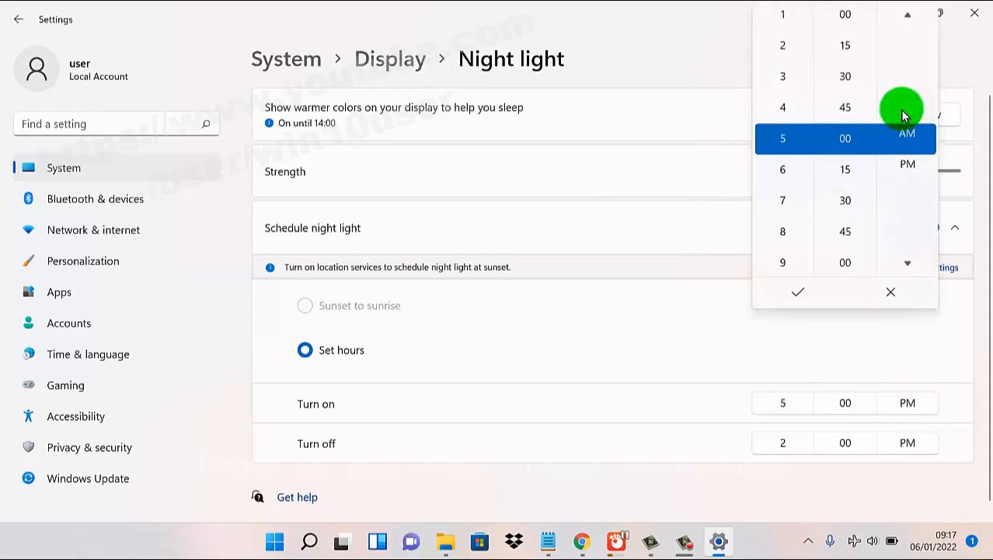
click(797, 292)
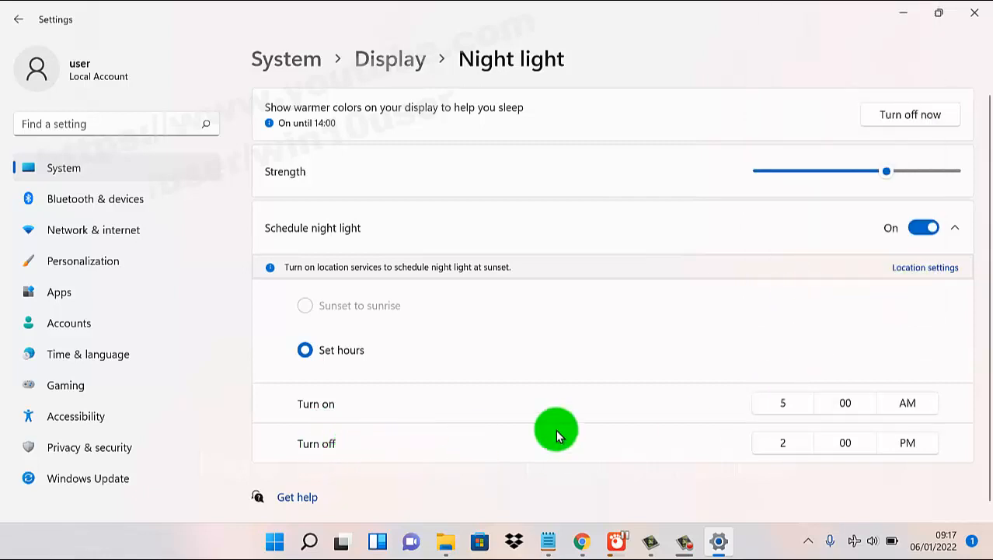
click(783, 442)
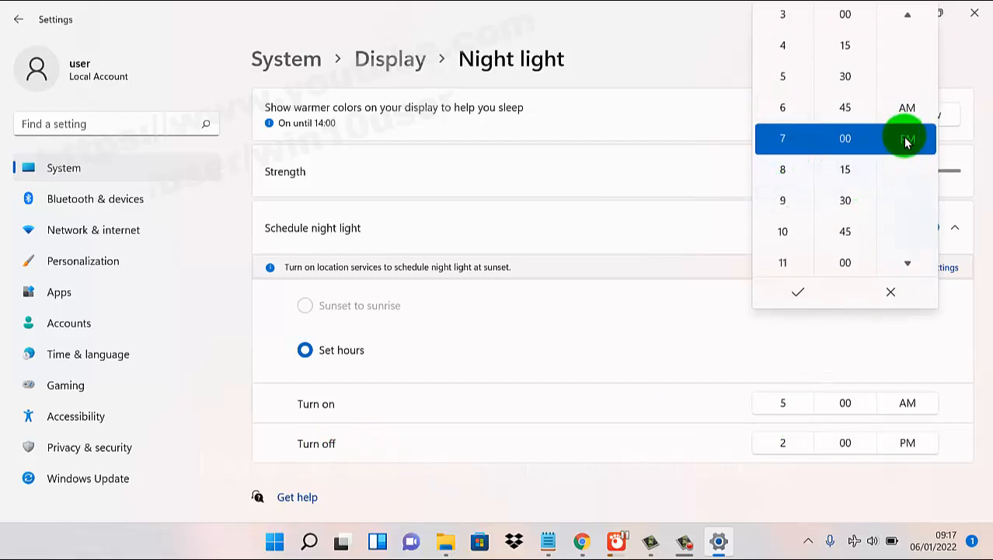
Step: Keep PM for the turn-off time so night light ends at 7:00 PM
click(798, 292)
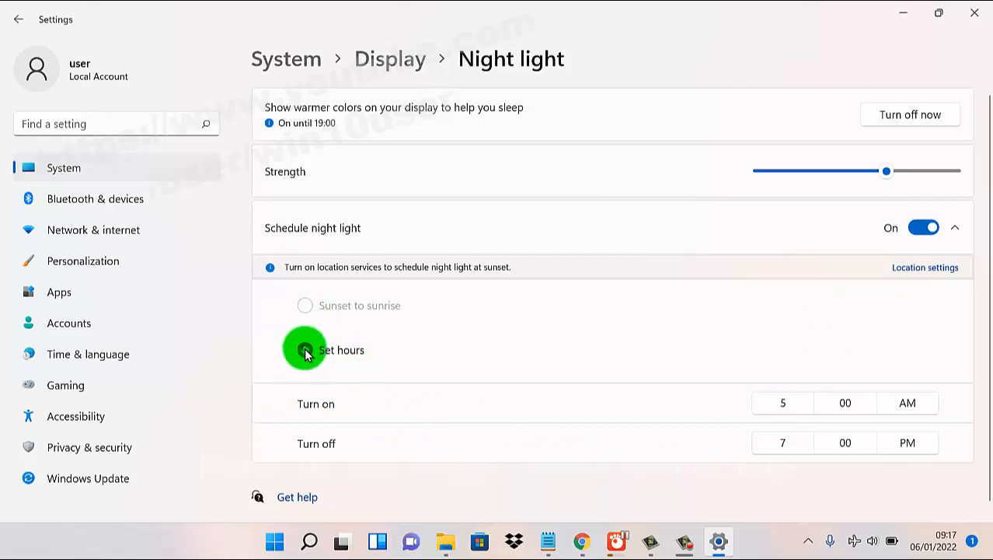
click(305, 350)
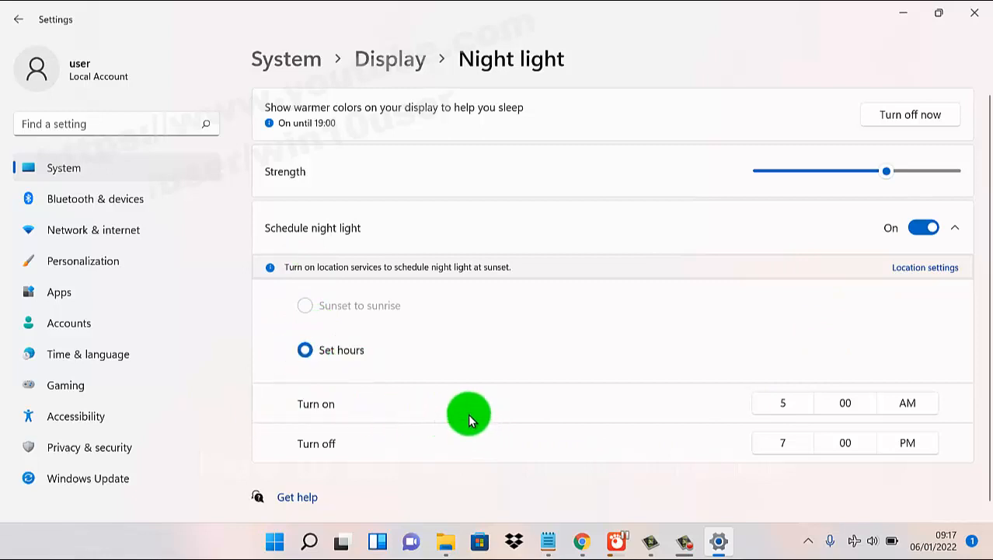
mouse_move(729, 409)
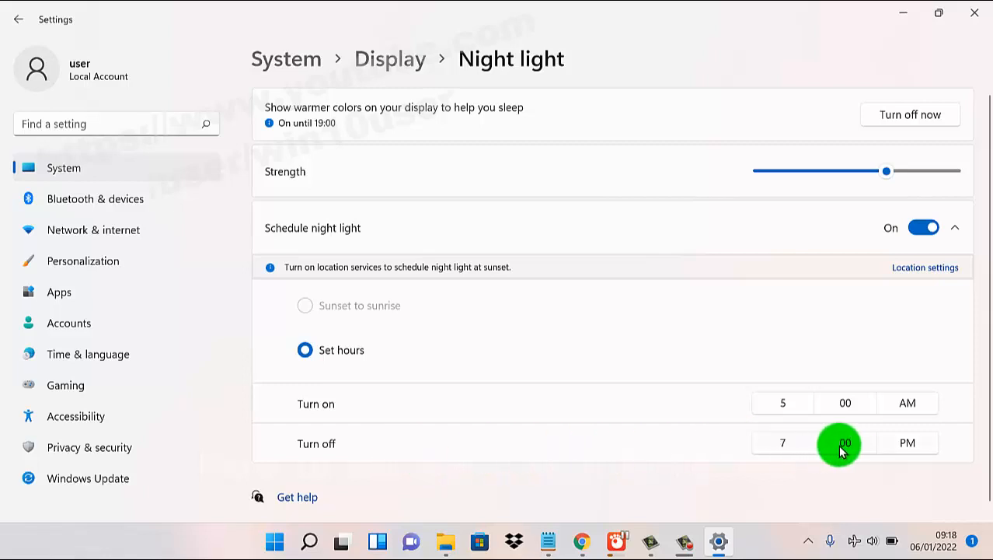
mouse_move(868, 366)
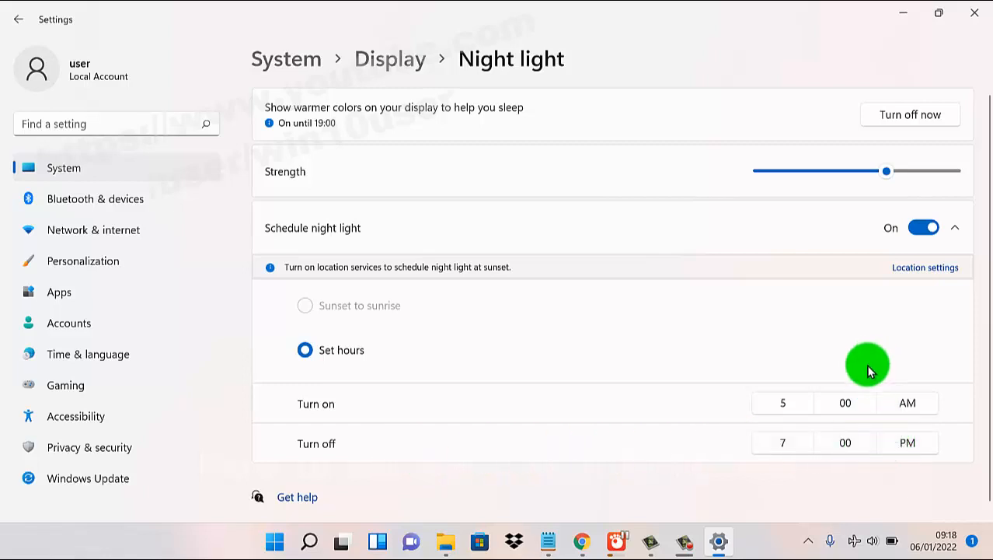